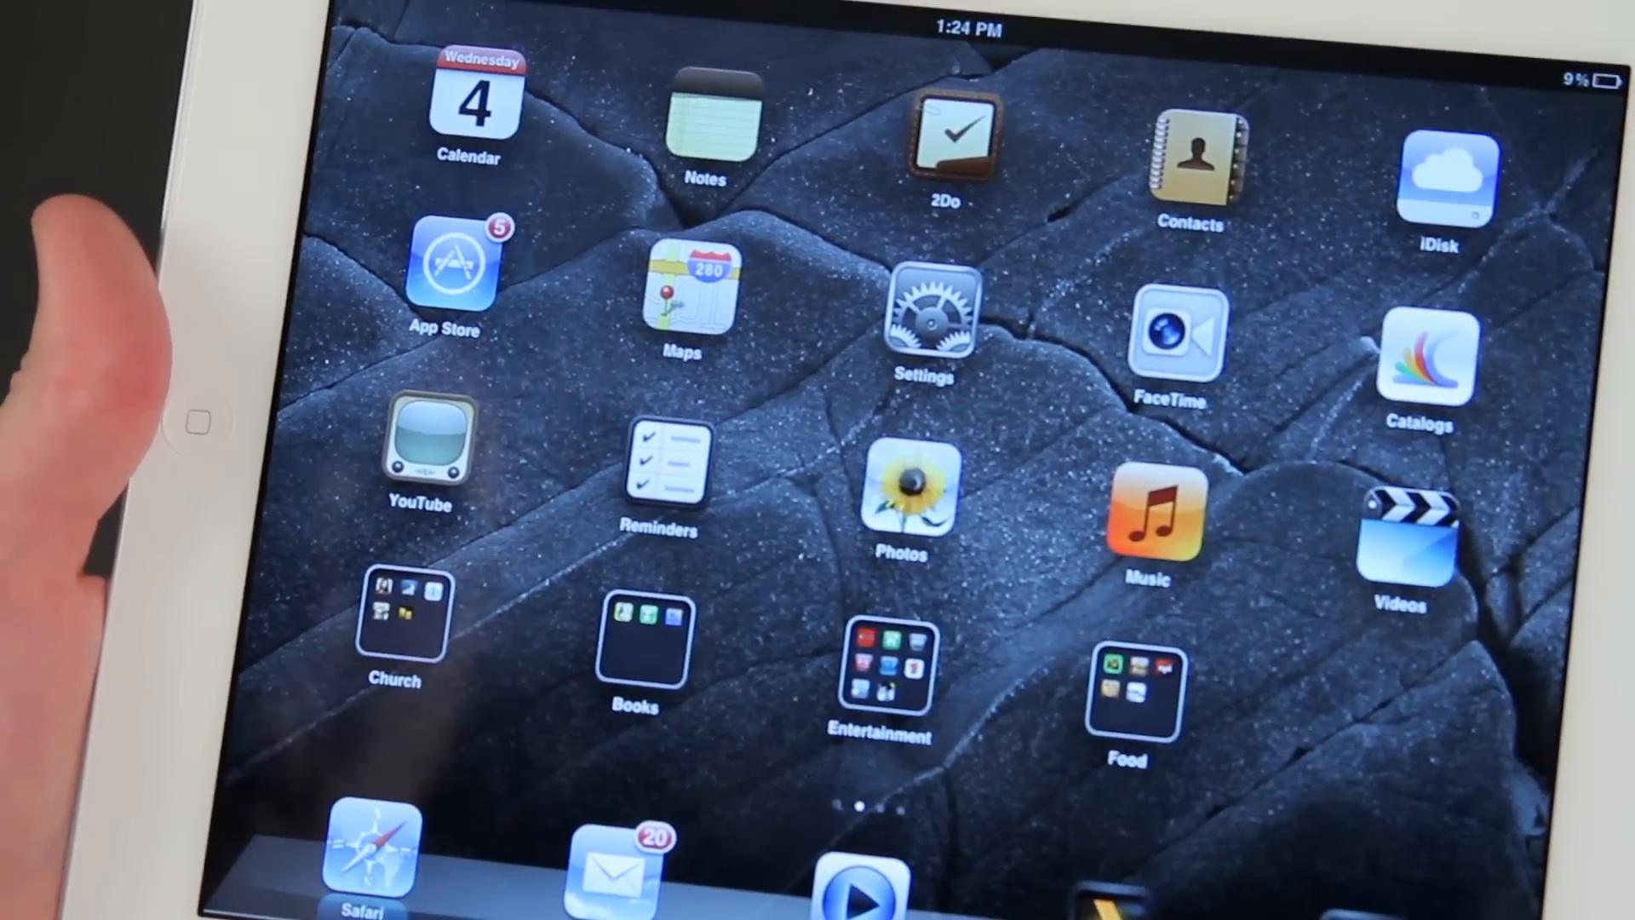
Show the 'Steve, Lawn Mower Guy' card with his mobile number from the S section of All Contacts.
click(610, 870)
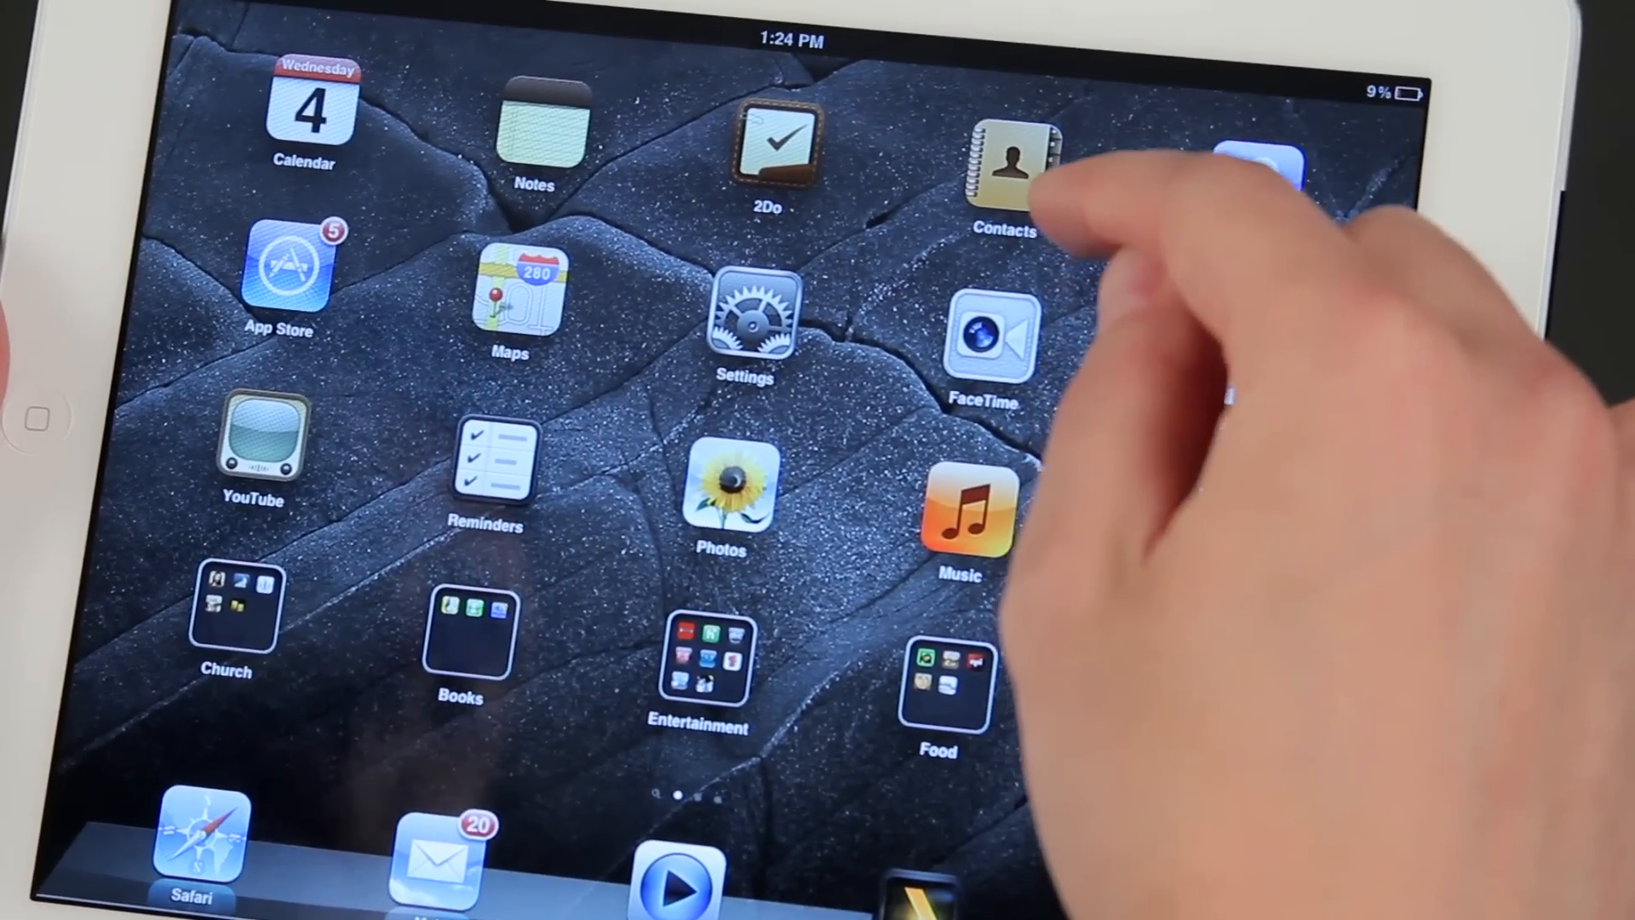
click(1005, 157)
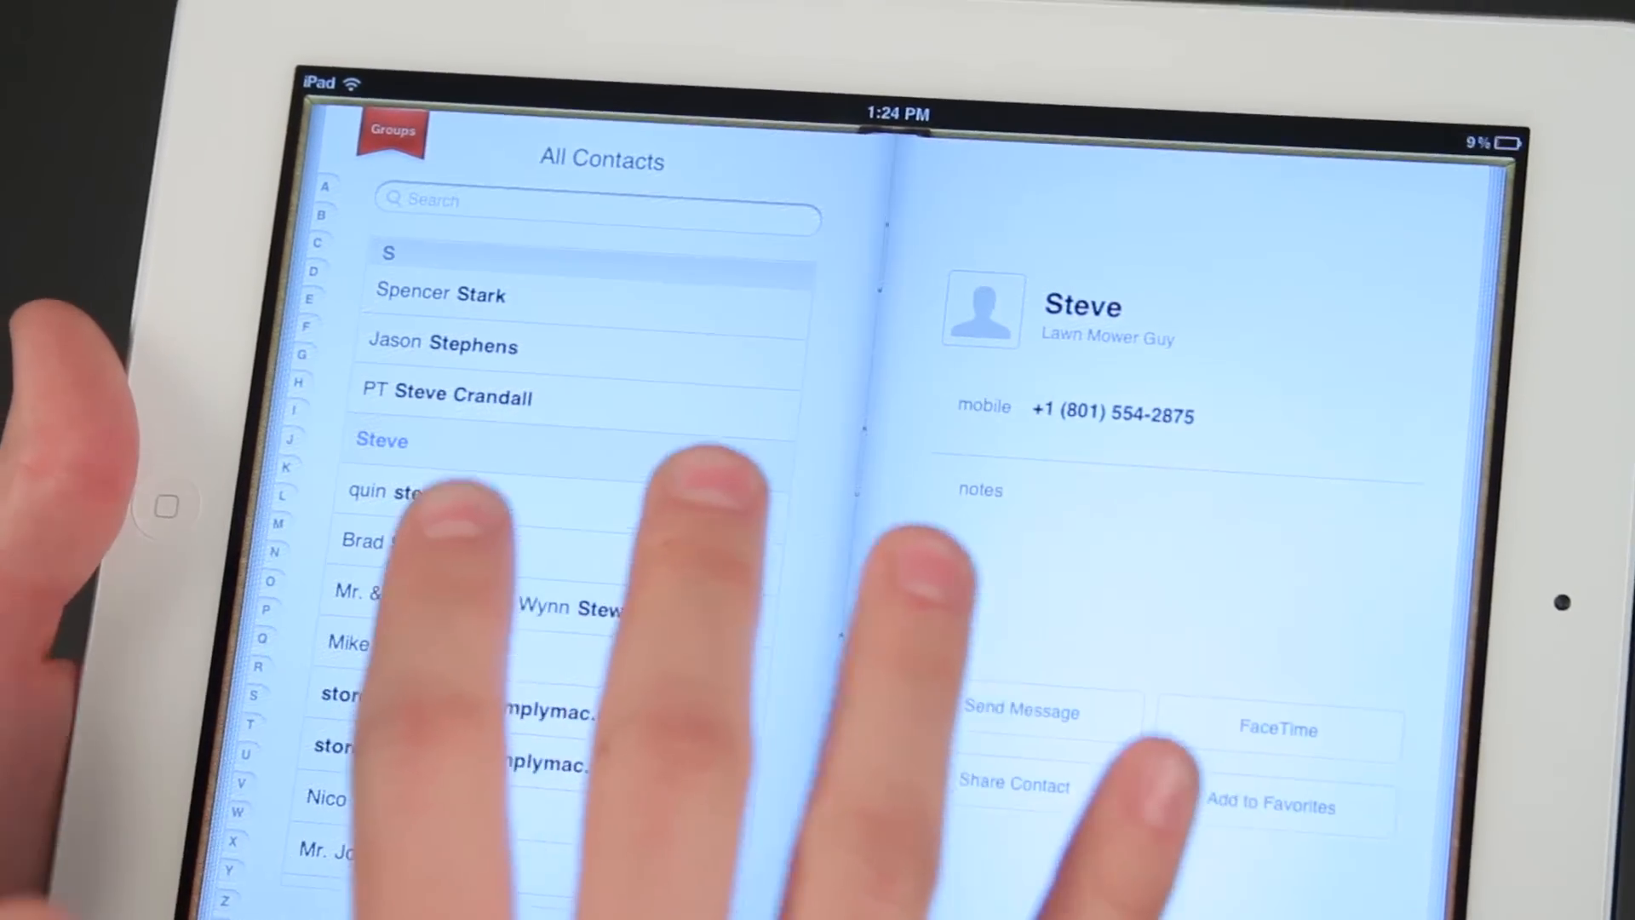
click(165, 507)
text(s)
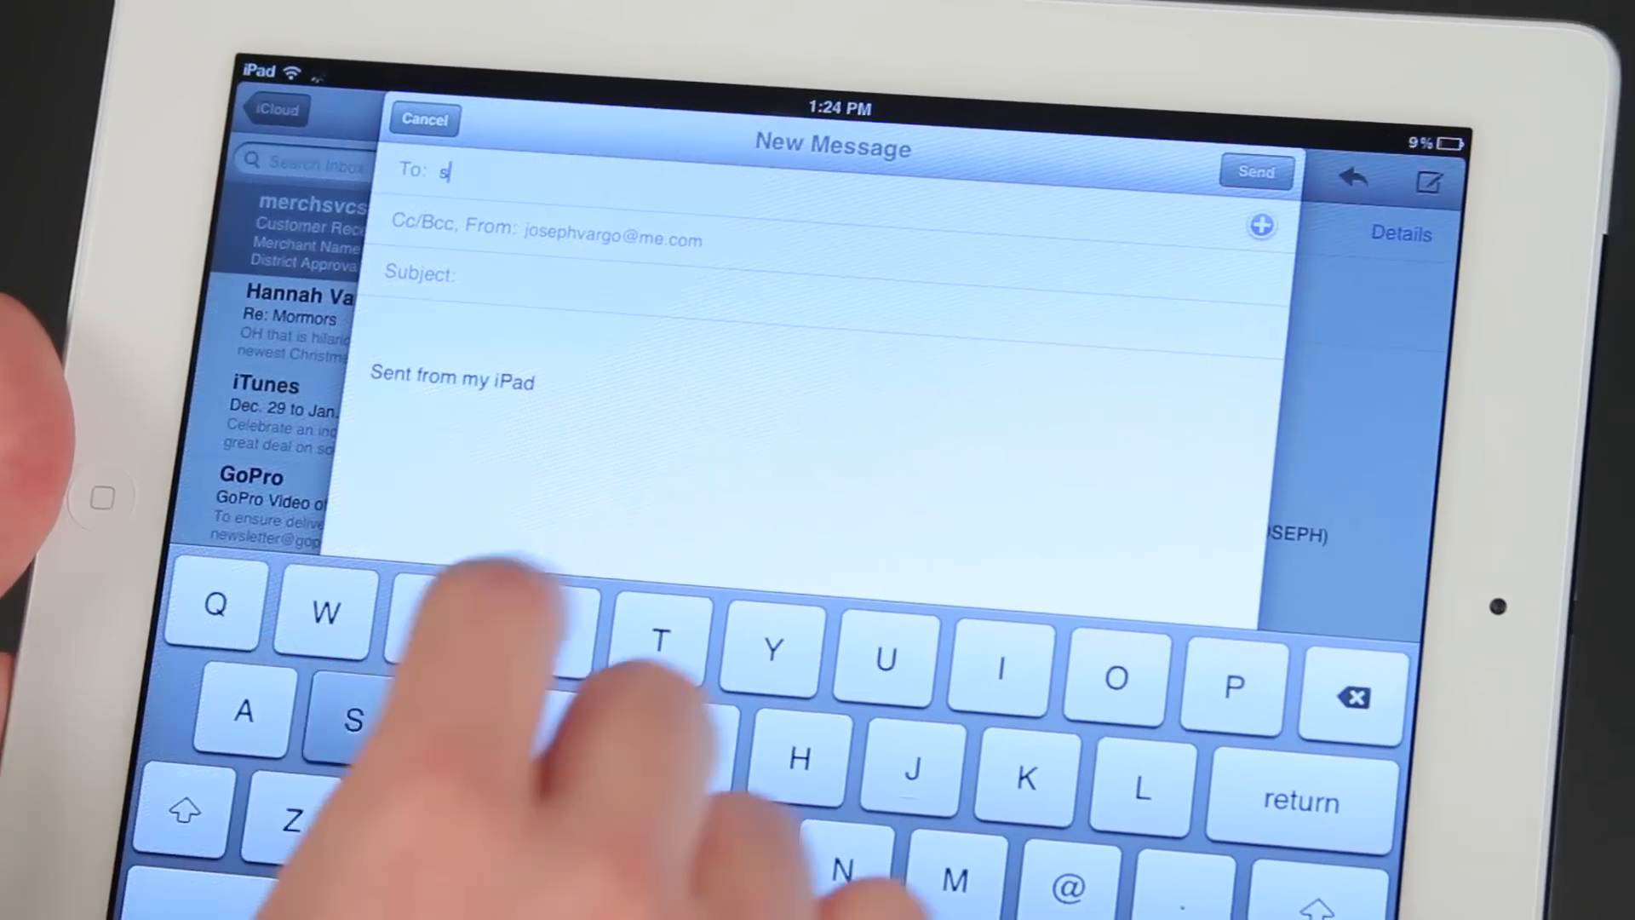
Enter 't' into the new message's To field as the start of a recipient name.
text(t)
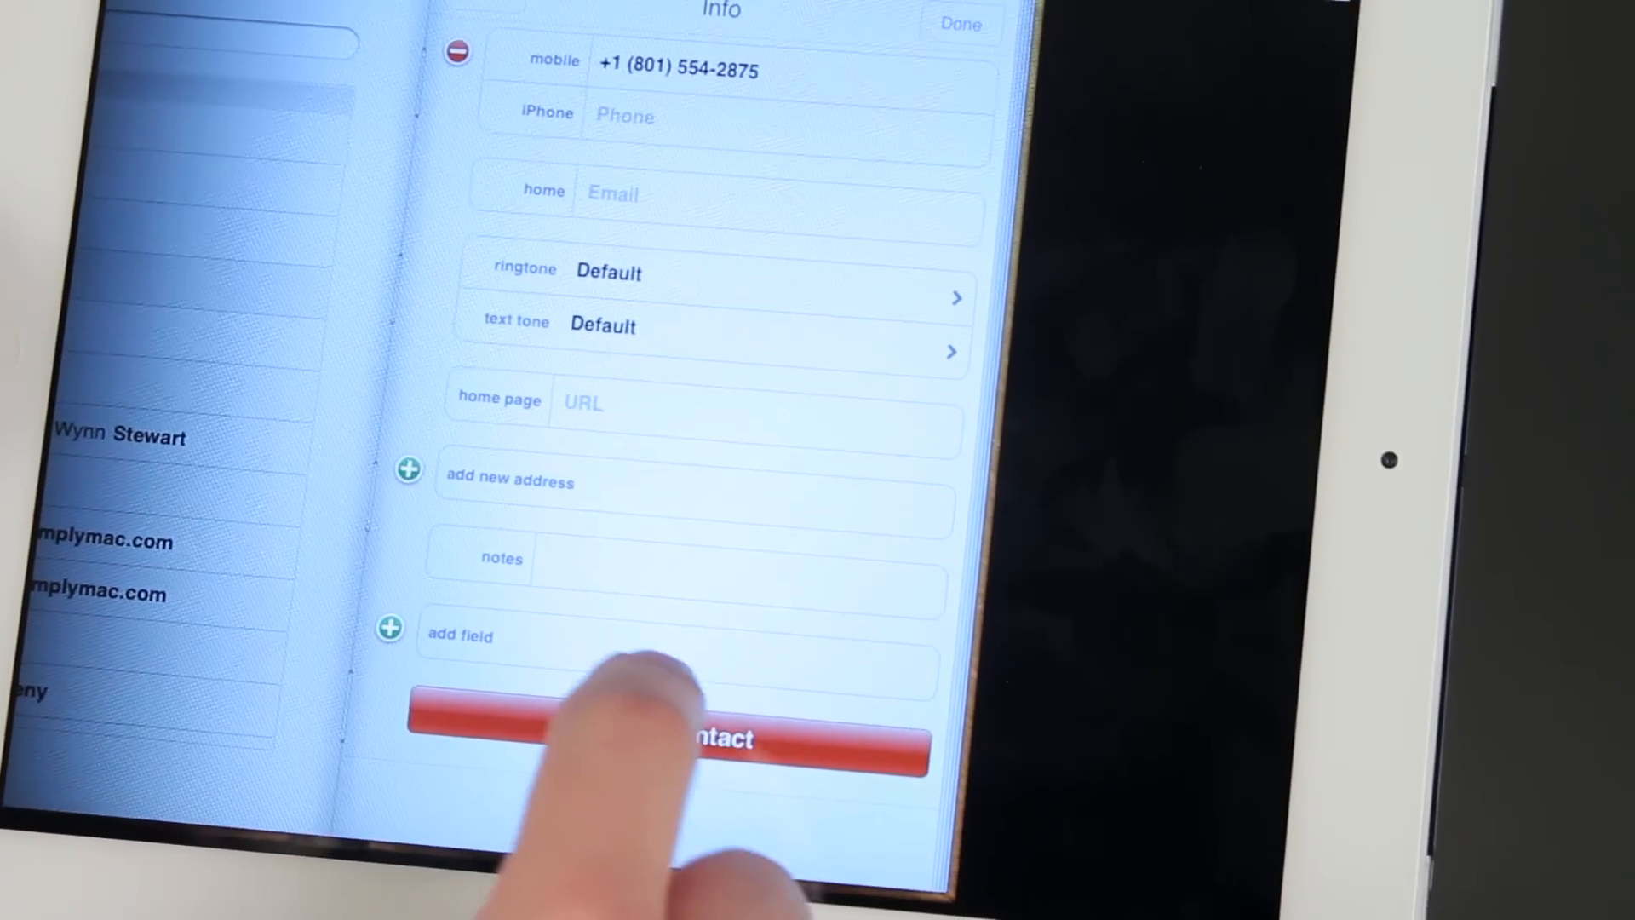
Choose Delete Contact on the editable card so the Delete/Cancel confirmation appears.
click(678, 741)
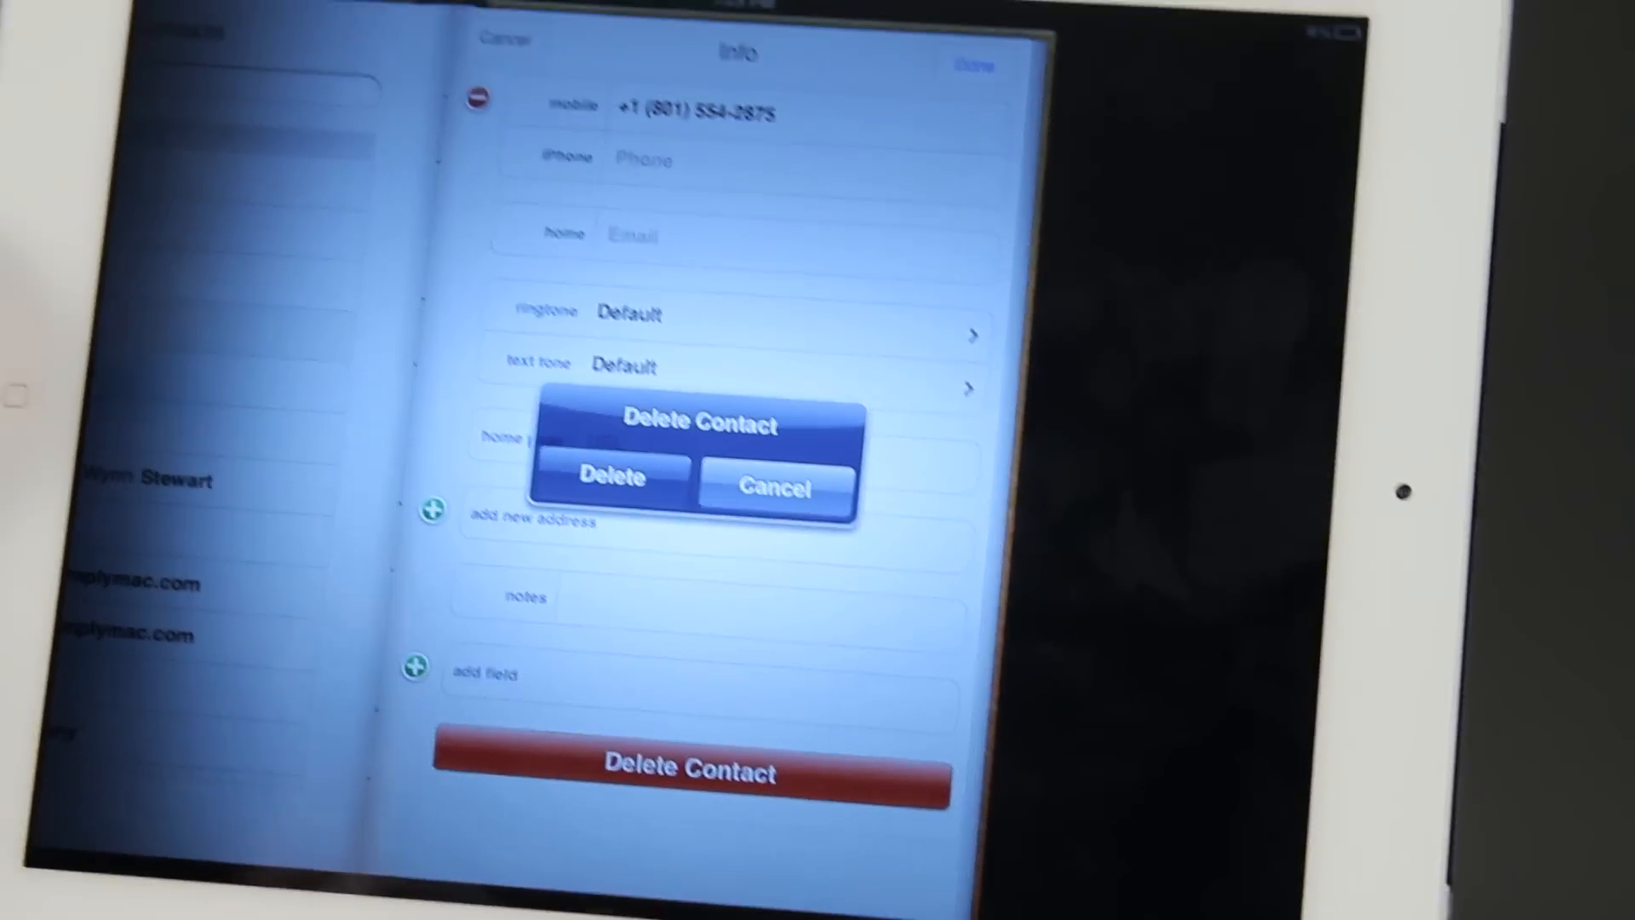